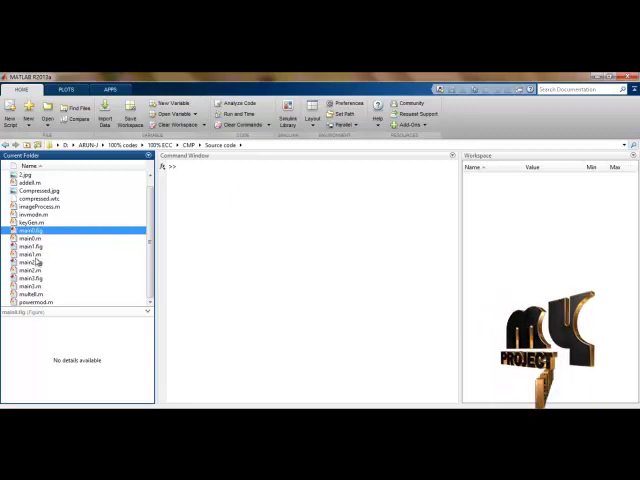
# Run main.m from the Current Folder to launch the ECC encryption and decryption GUI
pyautogui.click(36, 254)
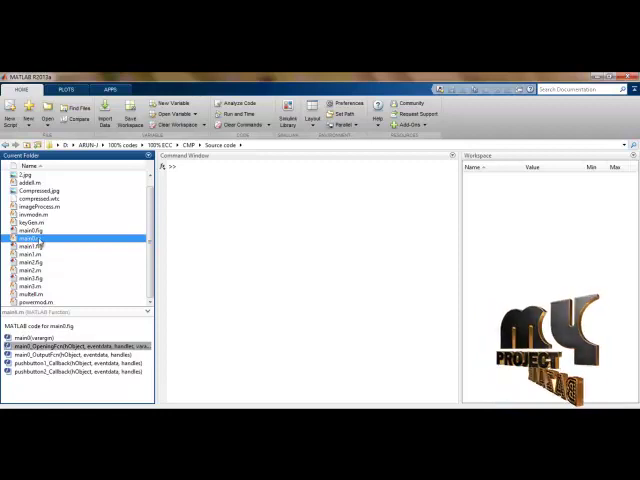
pyautogui.rightClick(30, 238)
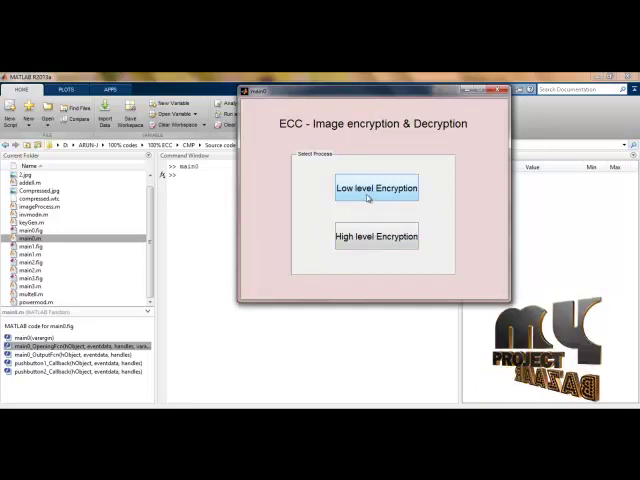
# Load the aerial image in low-level mode, encrypt it to noise, and start high-level encryption
pyautogui.click(376, 188)
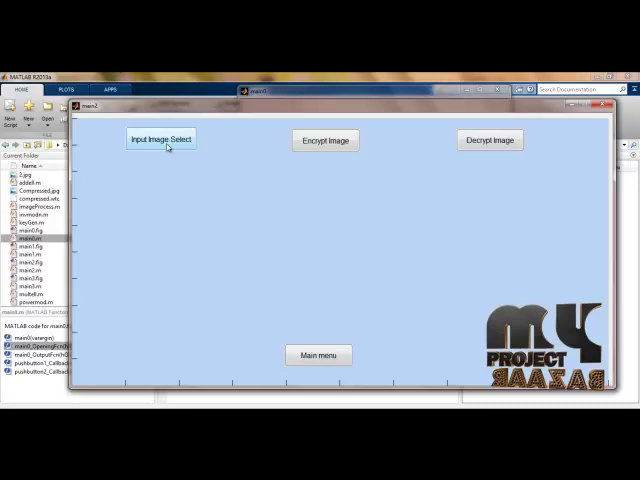
pyautogui.click(160, 140)
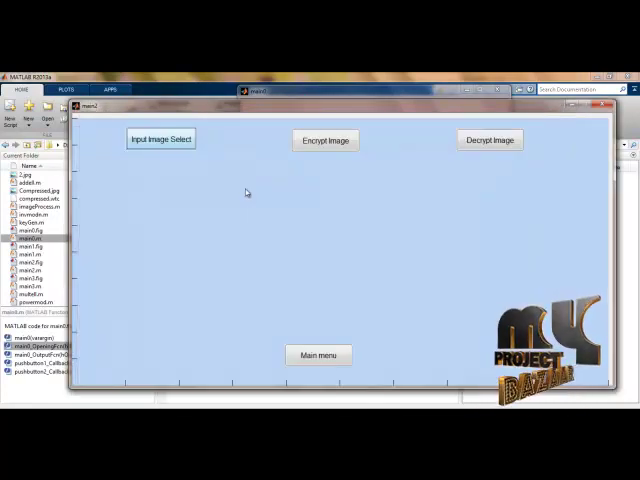
pyautogui.click(160, 140)
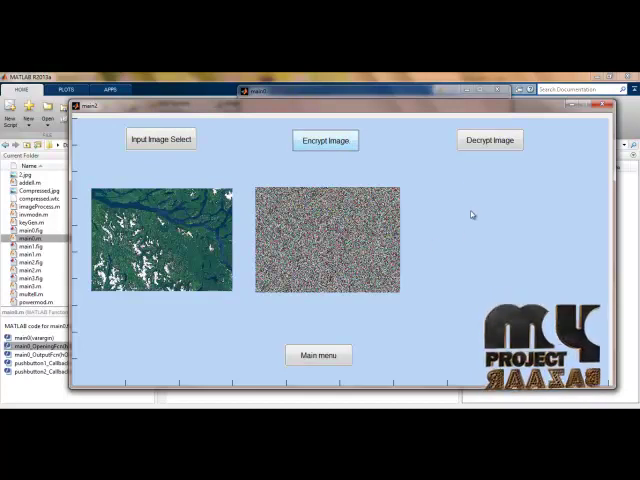
pyautogui.click(488, 140)
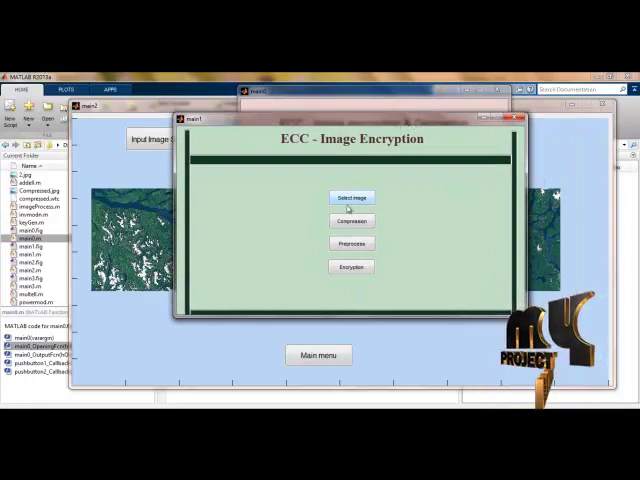
# Select the tiger picture as the input image for ECC encryption
pyautogui.click(350, 196)
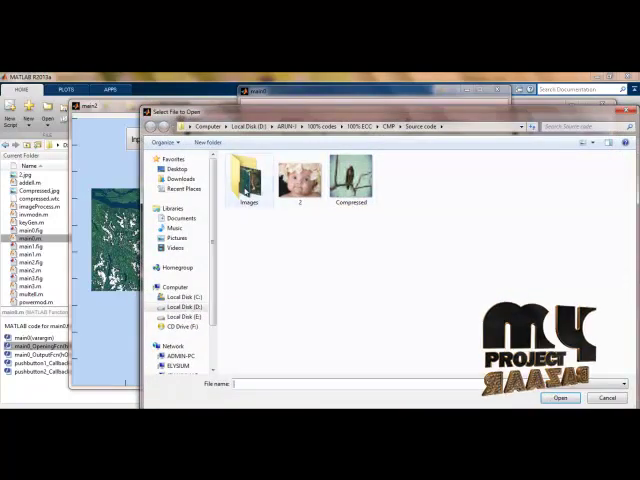
pyautogui.doubleClick(248, 176)
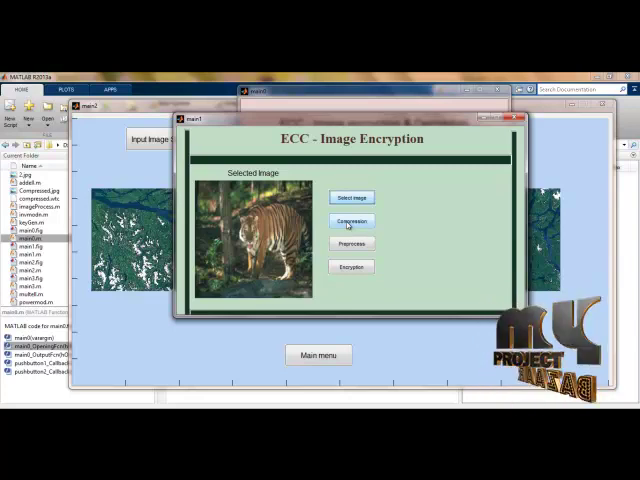
# Compress the tiger image and preprocess it into a grayscale copy
pyautogui.click(350, 220)
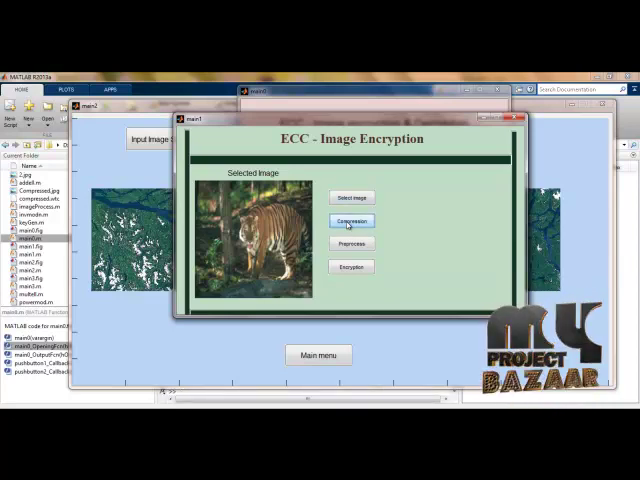
pyautogui.click(350, 220)
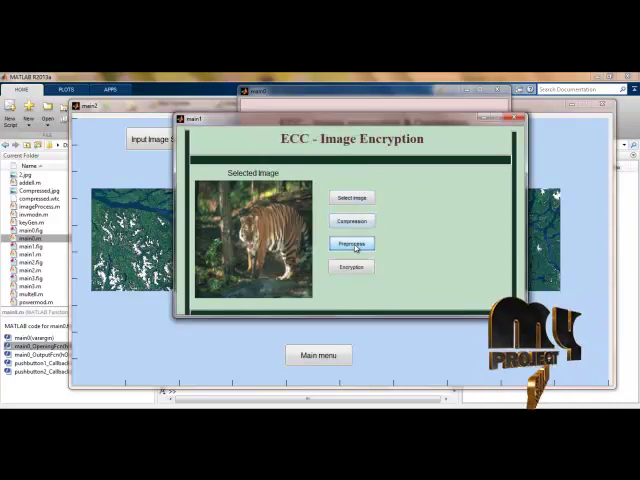
pyautogui.click(350, 244)
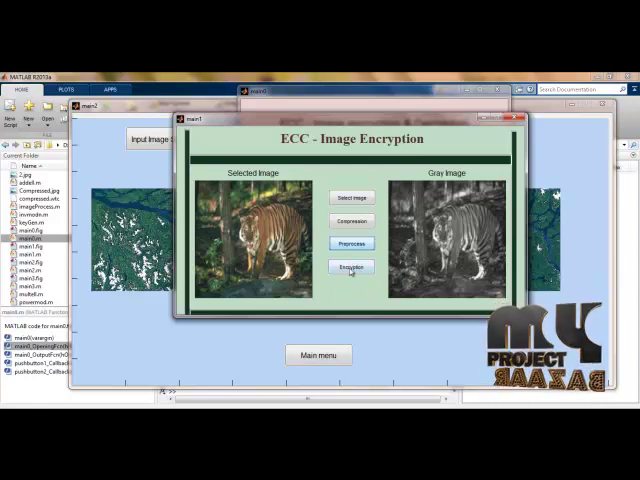
# Run the encryption process to show the encrypted tiger image and its constructed bitplanes
pyautogui.click(352, 266)
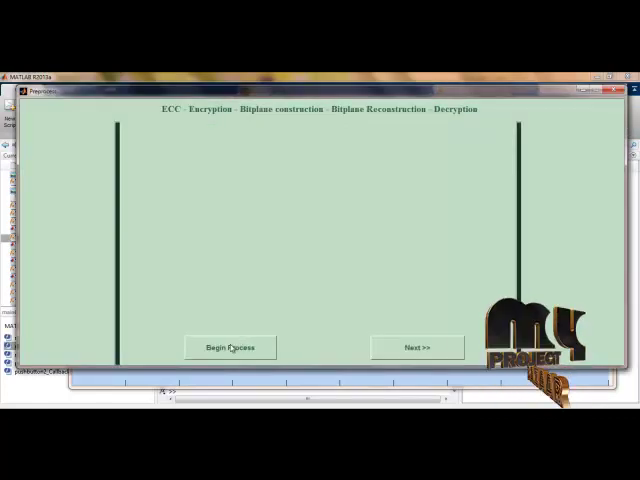
pyautogui.click(228, 348)
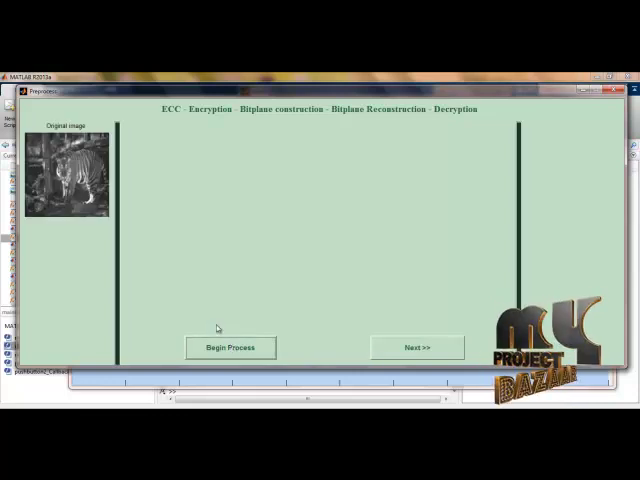
pyautogui.click(228, 348)
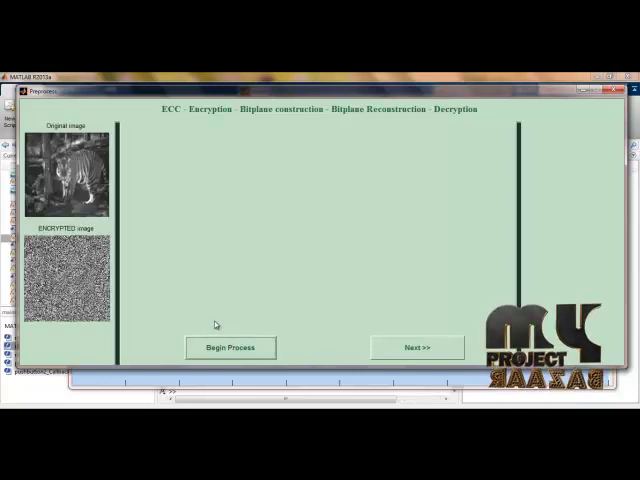
pyautogui.click(228, 348)
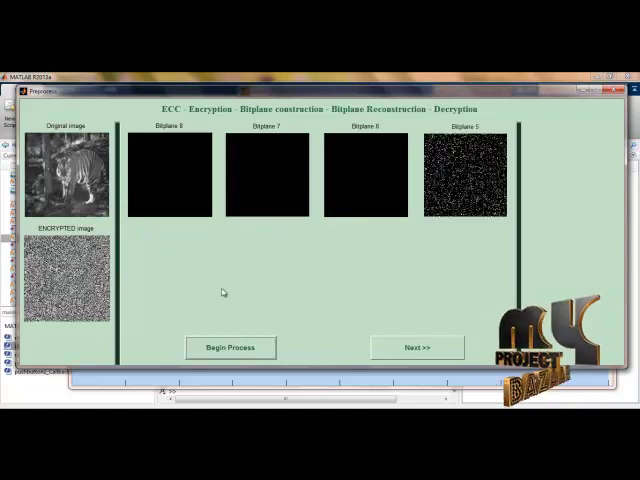
pyautogui.click(230, 348)
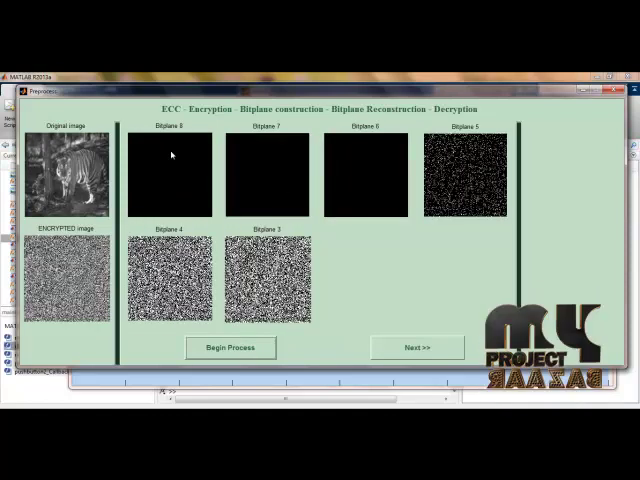